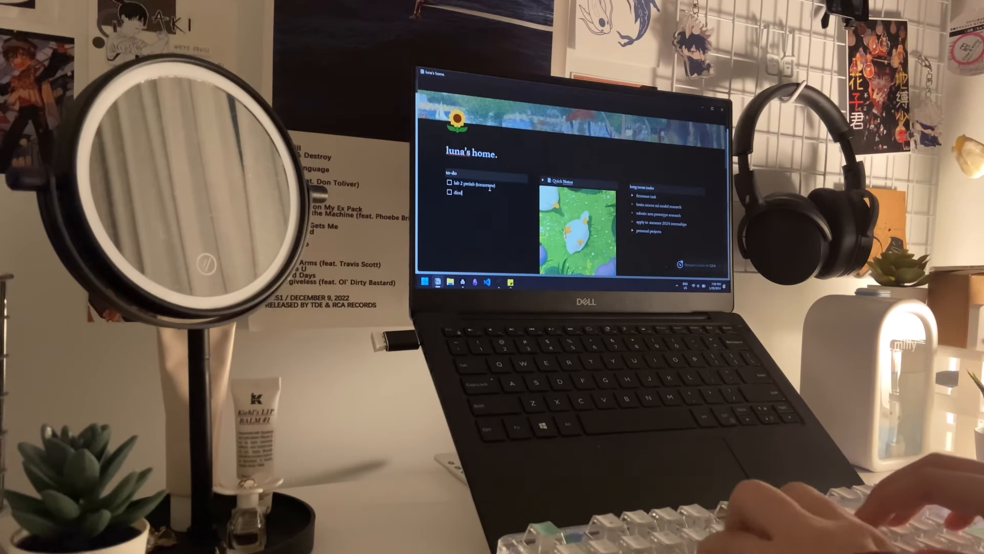
# Add to-do items 'diodes quiz practice (tomorrow)' and 'electromagnetism prelab'.
pyautogui.write('diodes quiz')
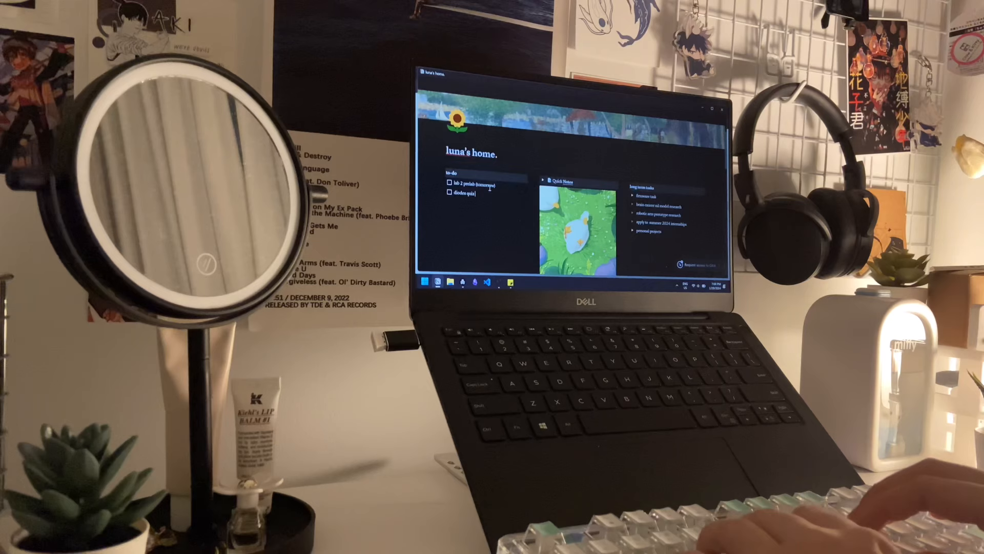
pyautogui.write('practice')
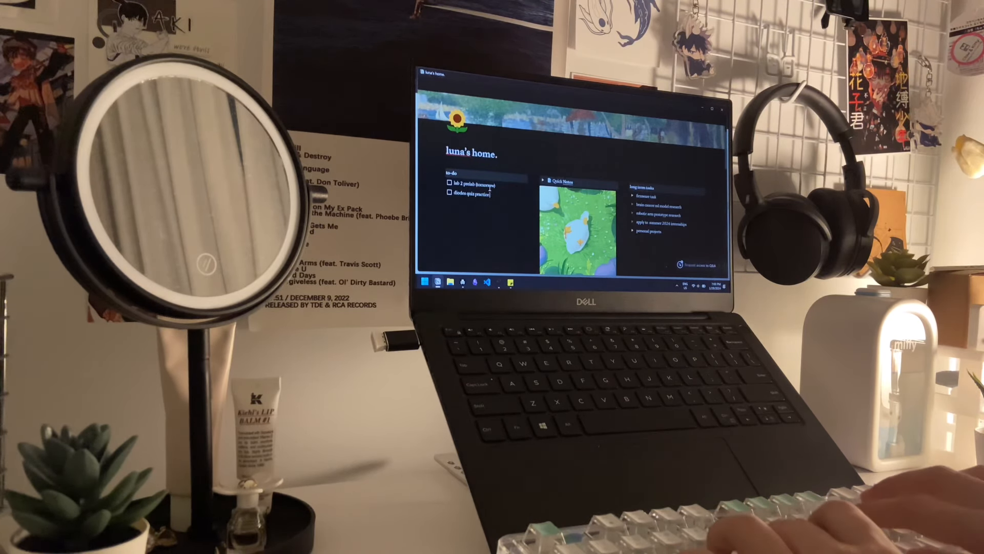
pyautogui.write('(tomorrow)')
pyautogui.write('circuits prelab (next week')
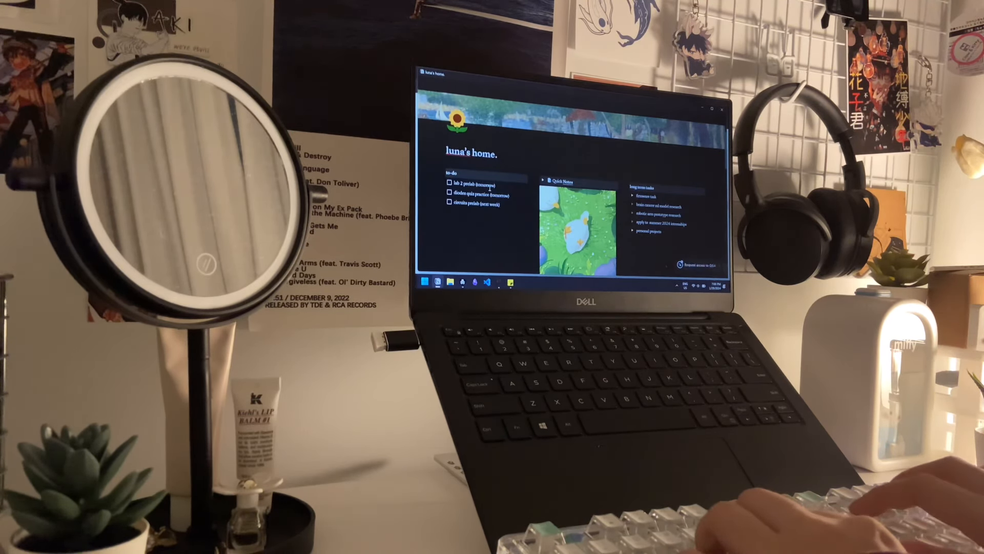
pyautogui.write('electromagnetism')
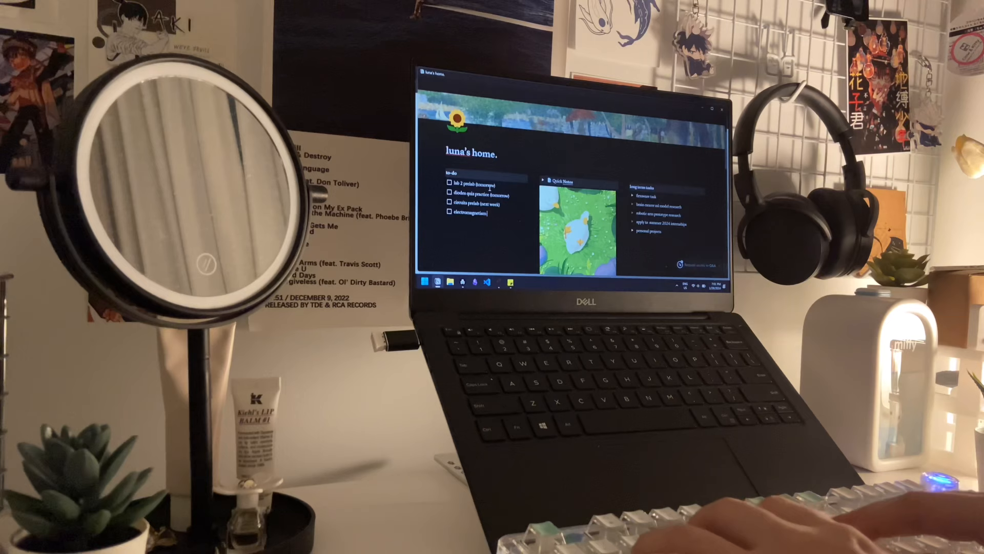
pyautogui.write('prelab (next week')
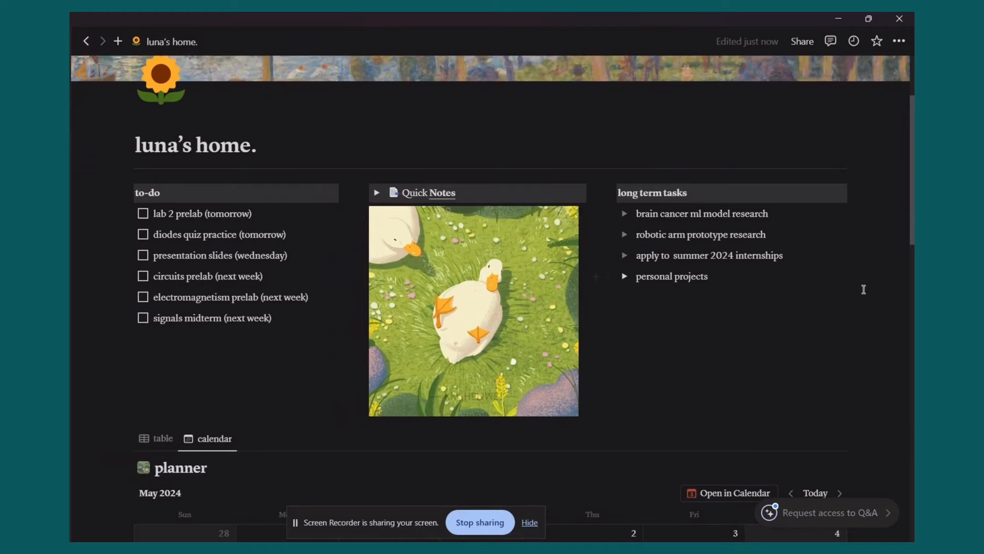
pyautogui.scroll(3)
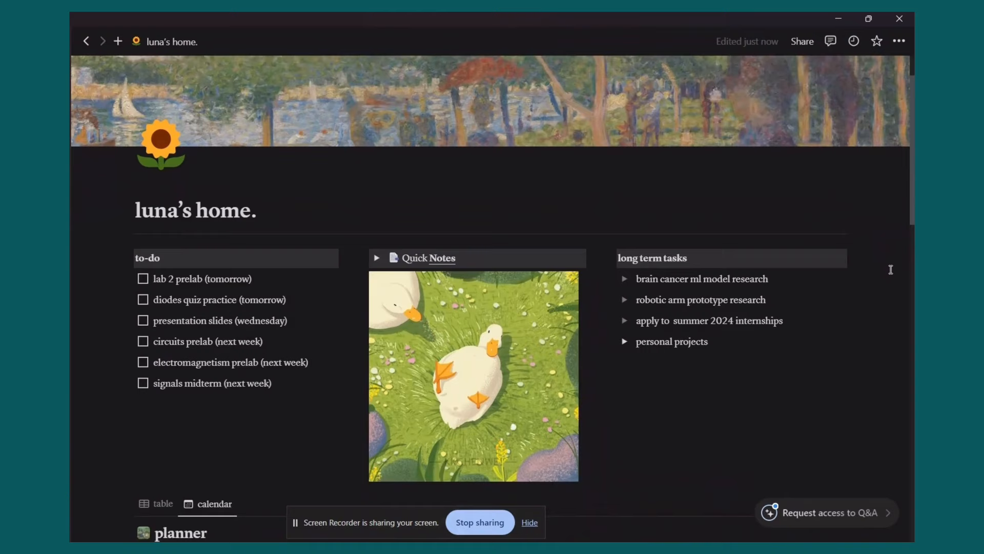
pyautogui.scroll(-3)
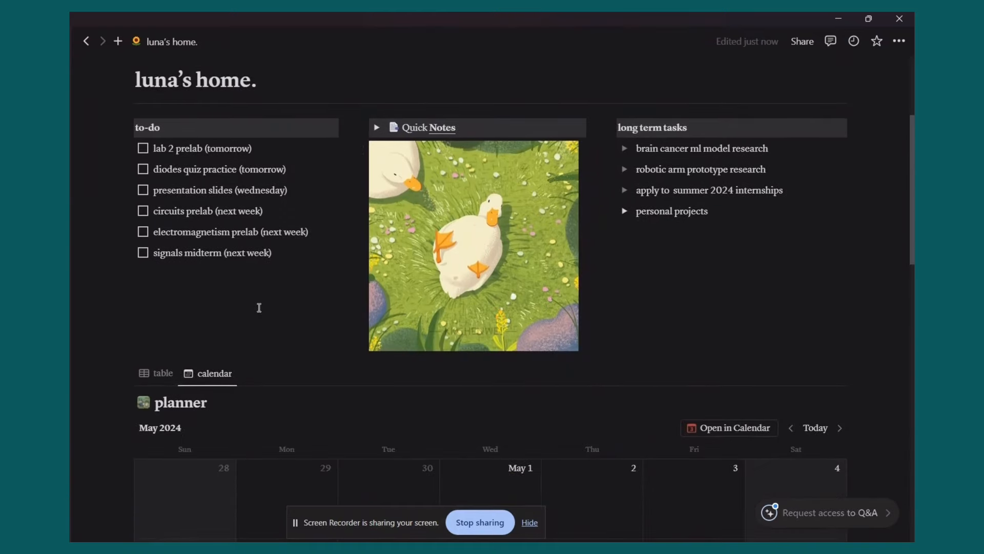
pyautogui.moveTo(816, 288)
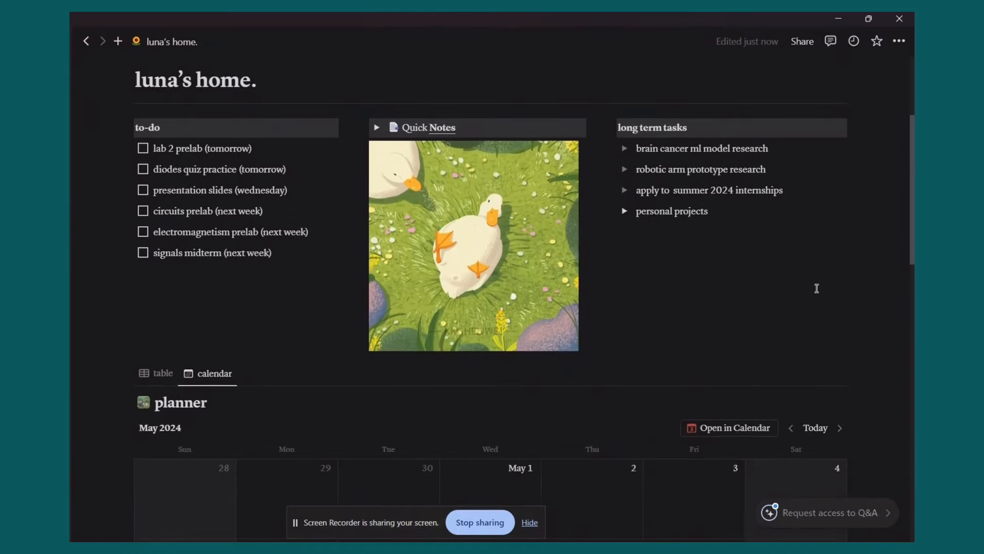
pyautogui.moveTo(623, 151)
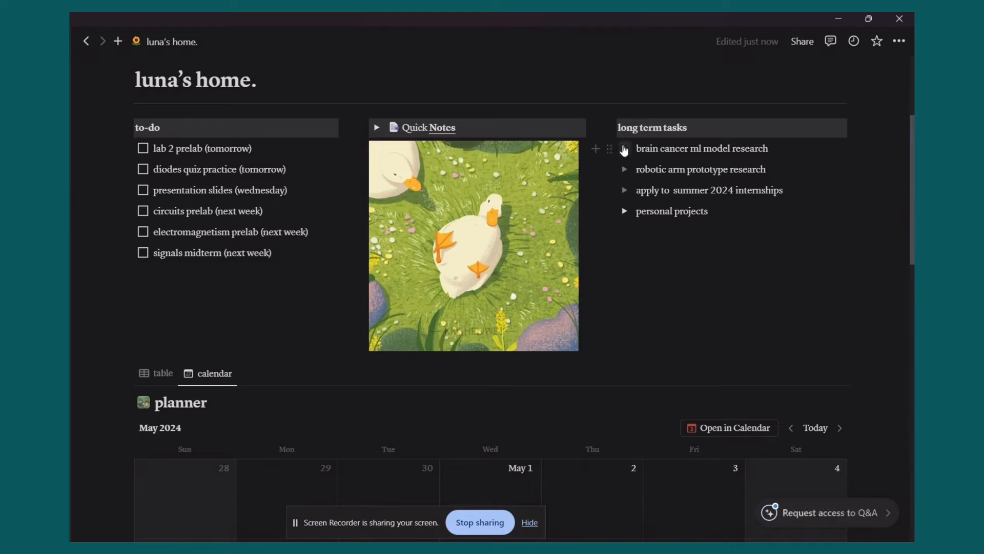
pyautogui.moveTo(659, 173)
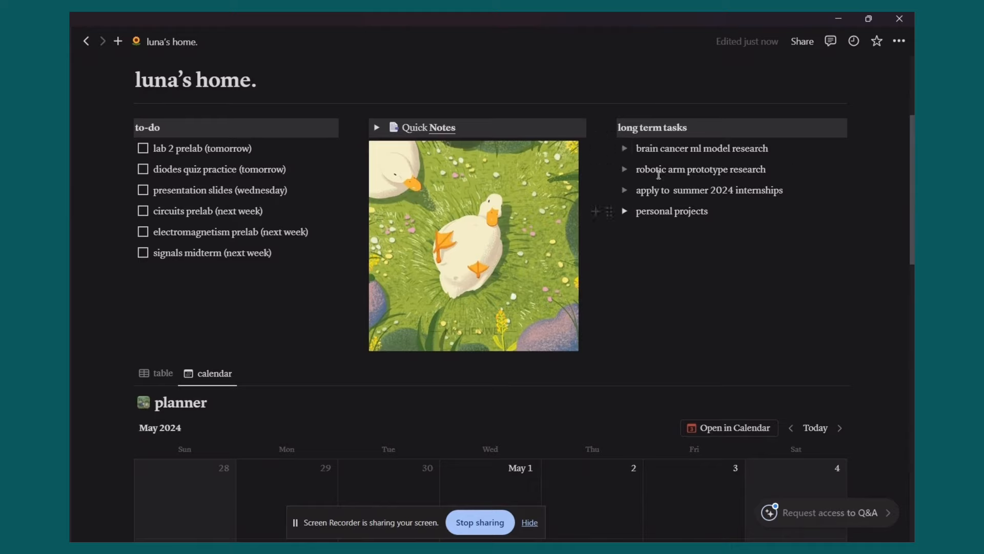
pyautogui.moveTo(868, 228)
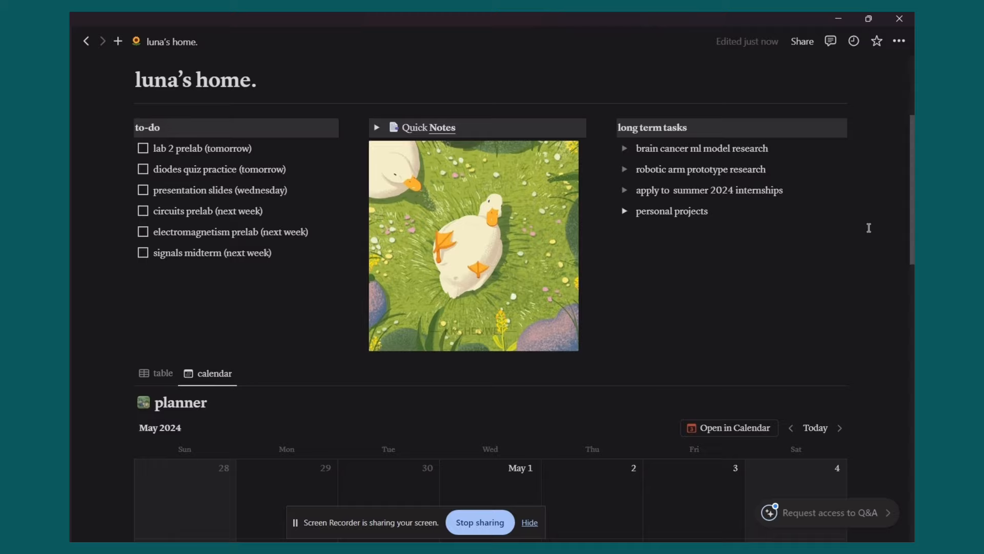
# Scroll down to bring the May 2024 planner calendar fully into view.
pyautogui.scroll(-3)
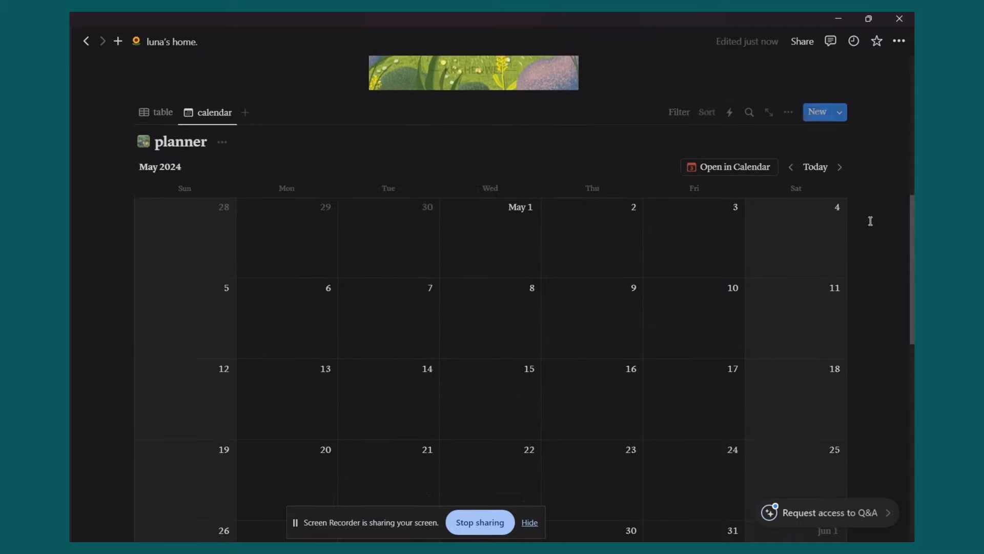
pyautogui.scroll(3)
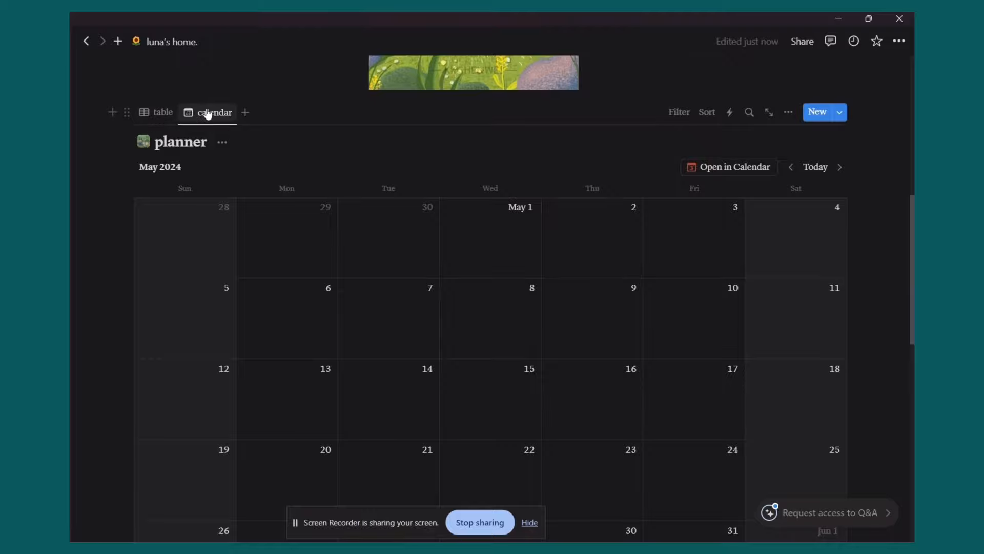
pyautogui.moveTo(582, 170)
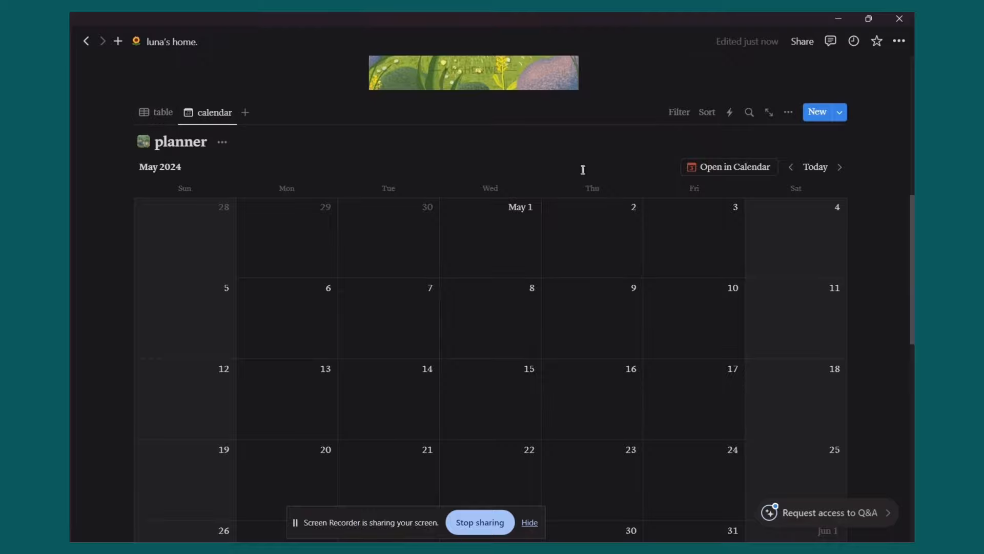
pyautogui.scroll(-3)
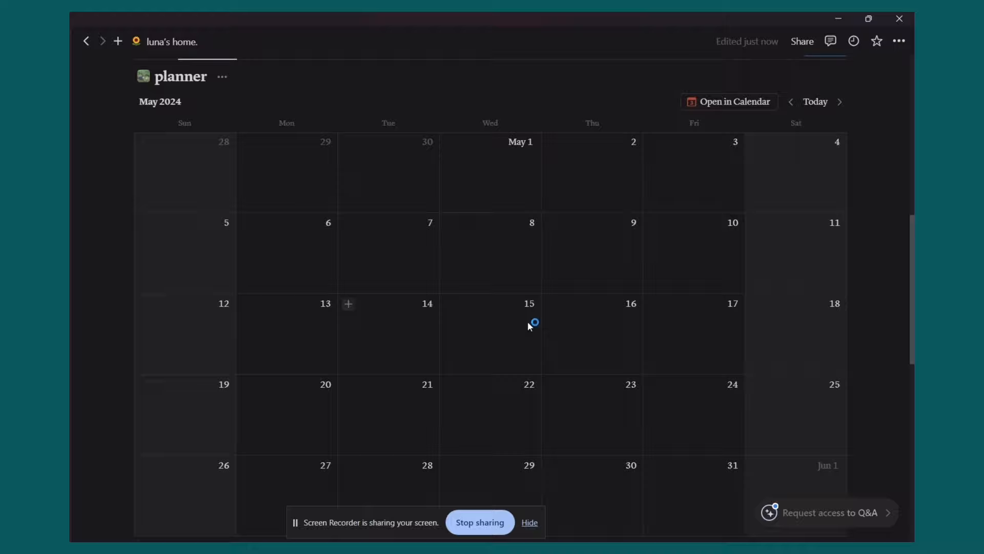
pyautogui.moveTo(449, 227)
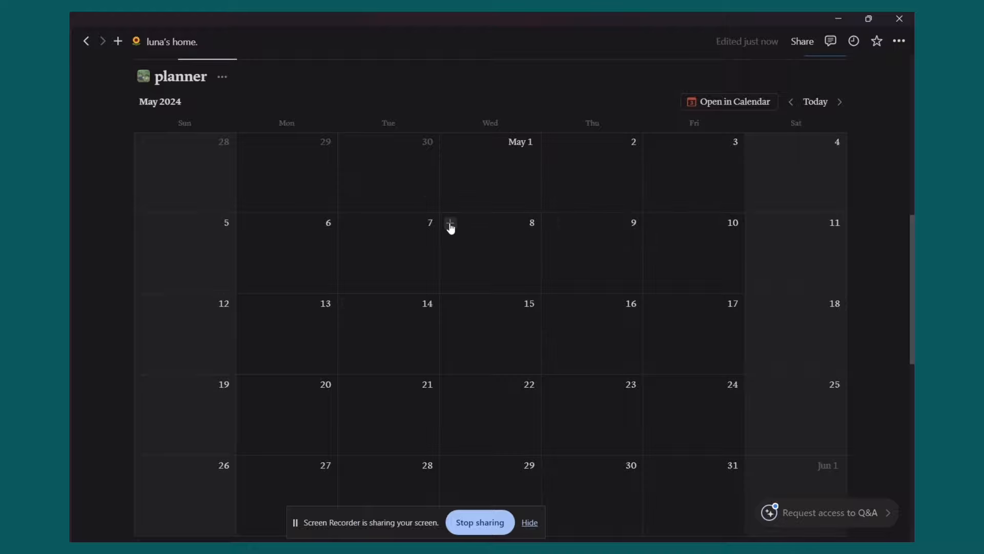
# Add a May 8 planner entry titled 'xx course deadline' and return to the calendar.
pyautogui.click(450, 224)
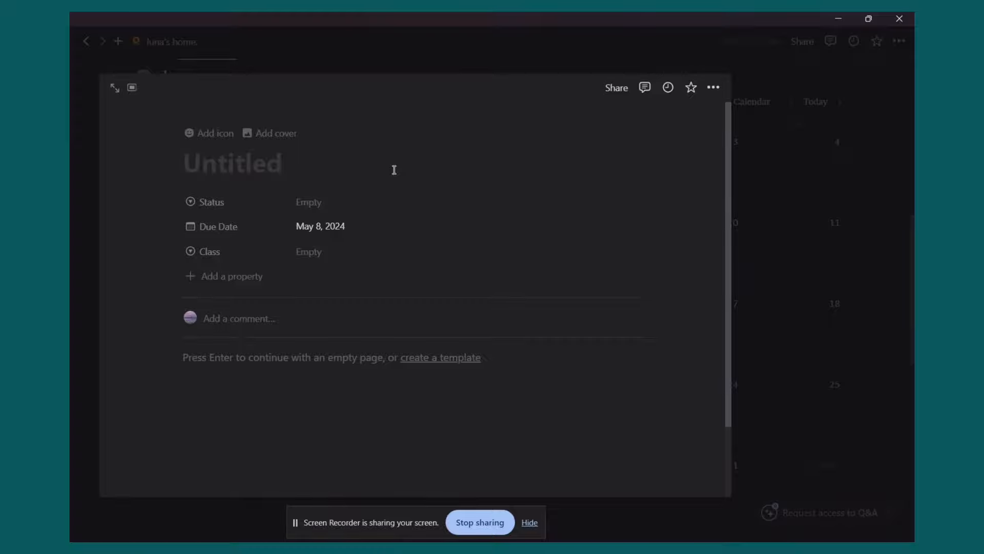
pyautogui.write('xx course dea')
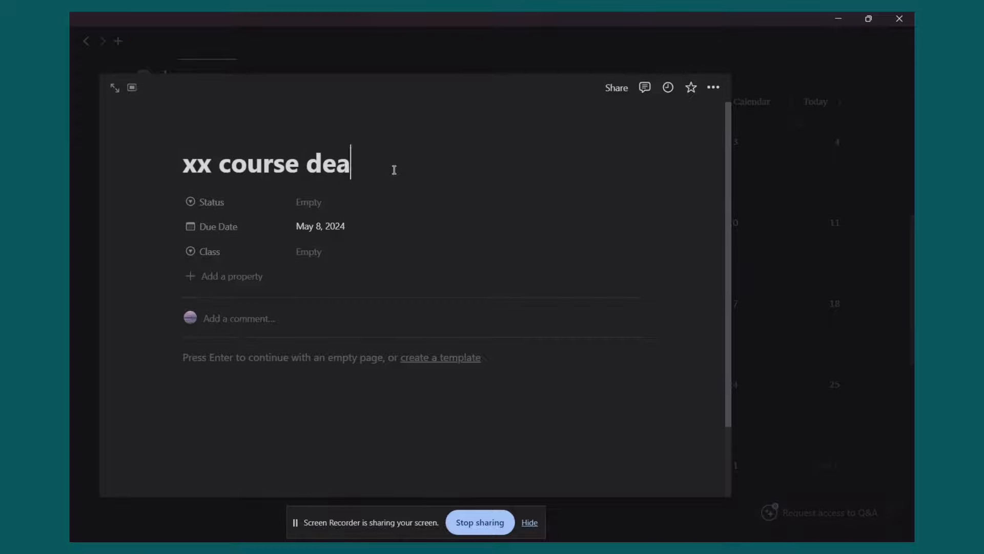
pyautogui.write('dline')
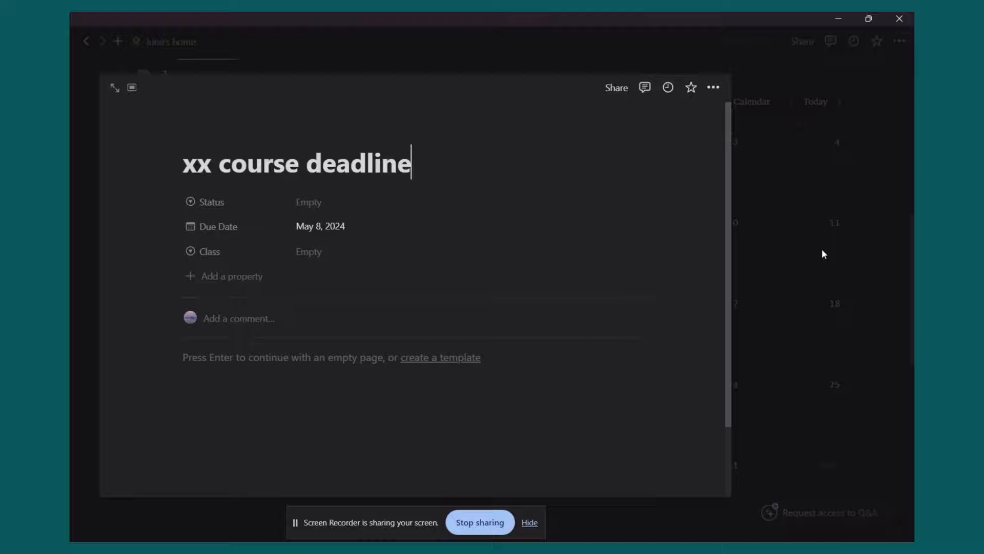
pyautogui.click(308, 202)
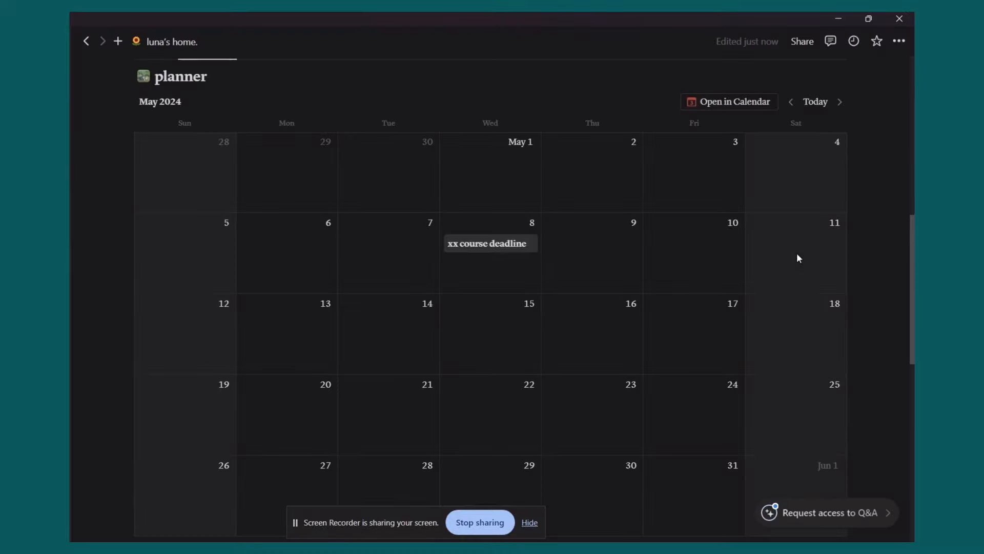
pyautogui.moveTo(683, 181)
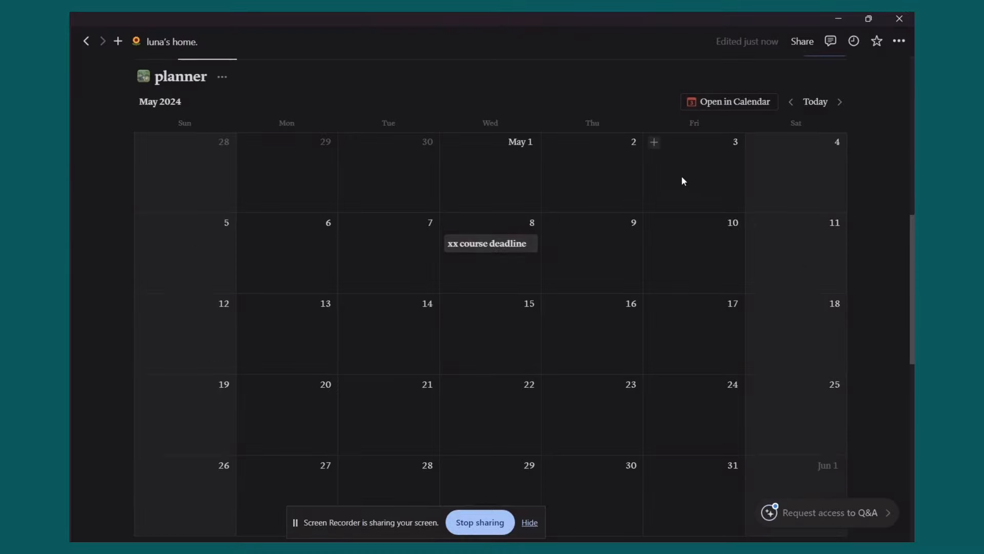
pyautogui.moveTo(874, 257)
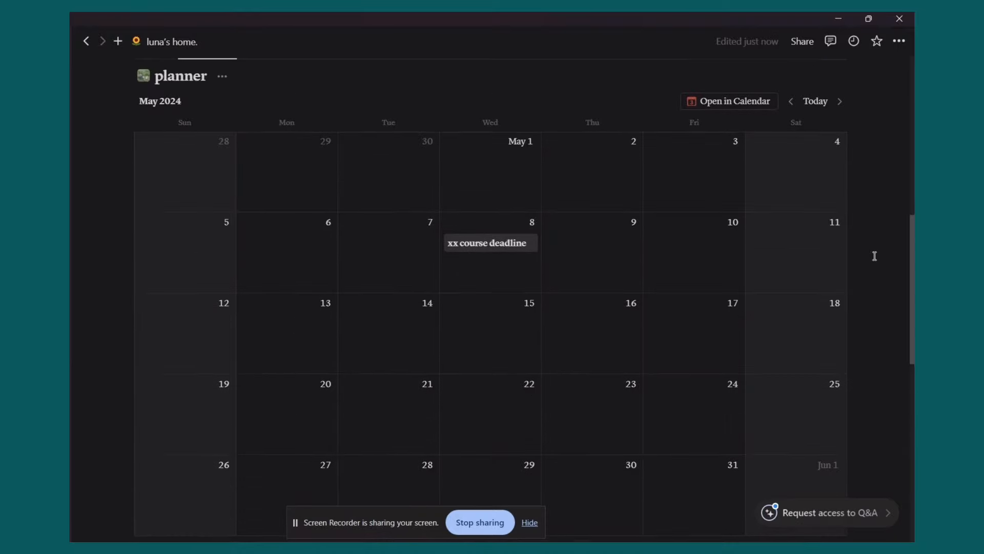
pyautogui.scroll(-3)
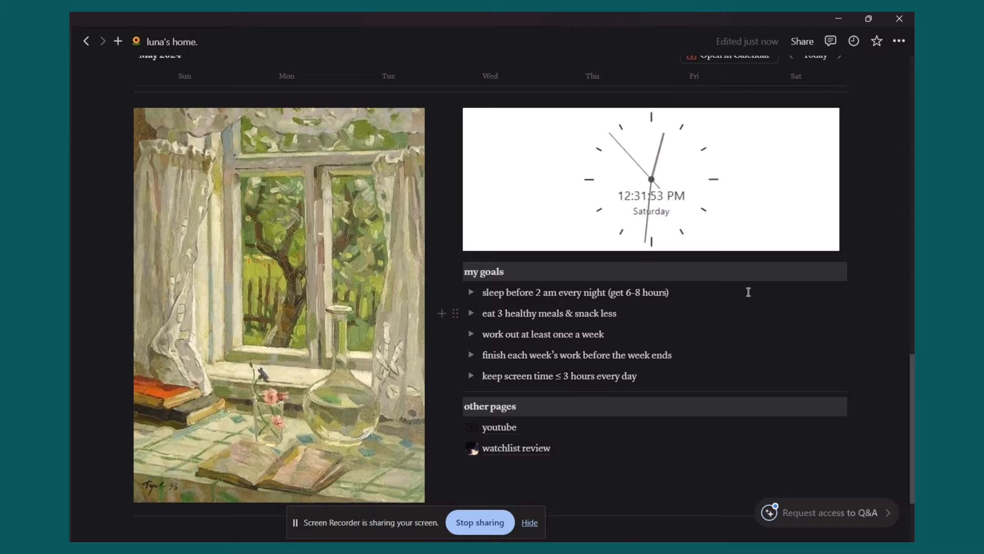
pyautogui.moveTo(607, 434)
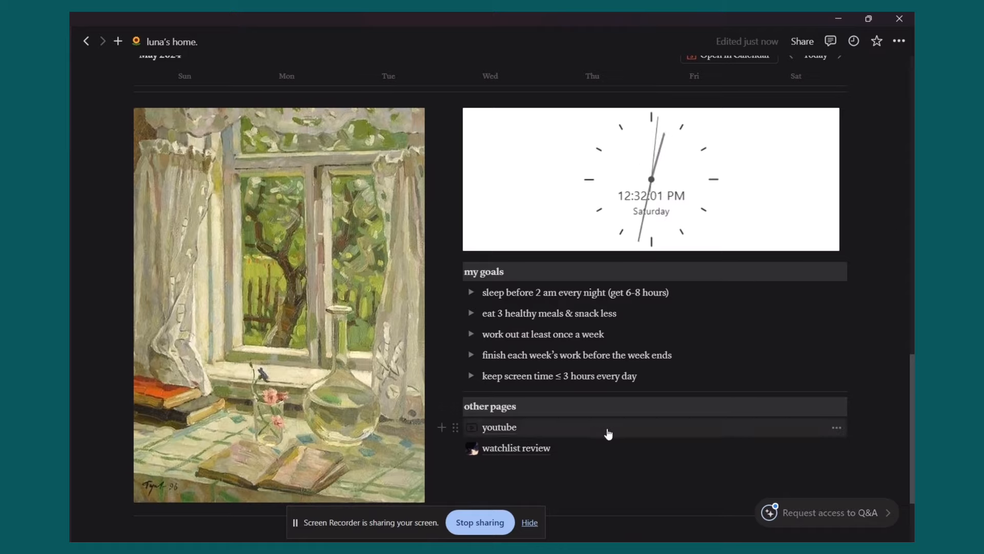
# Visit the youtube page, then navigate back to Luna's home page.
pyautogui.click(499, 427)
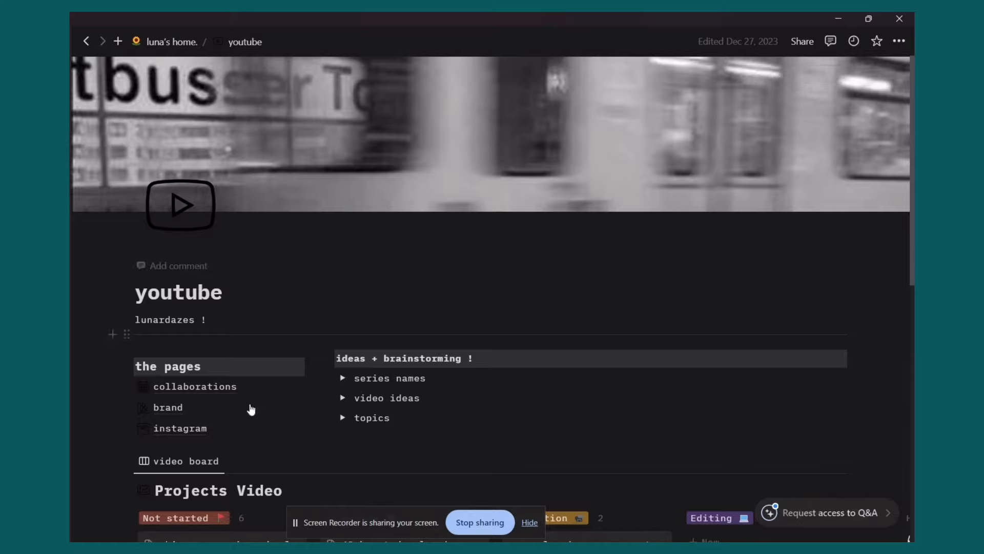
pyautogui.moveTo(772, 288)
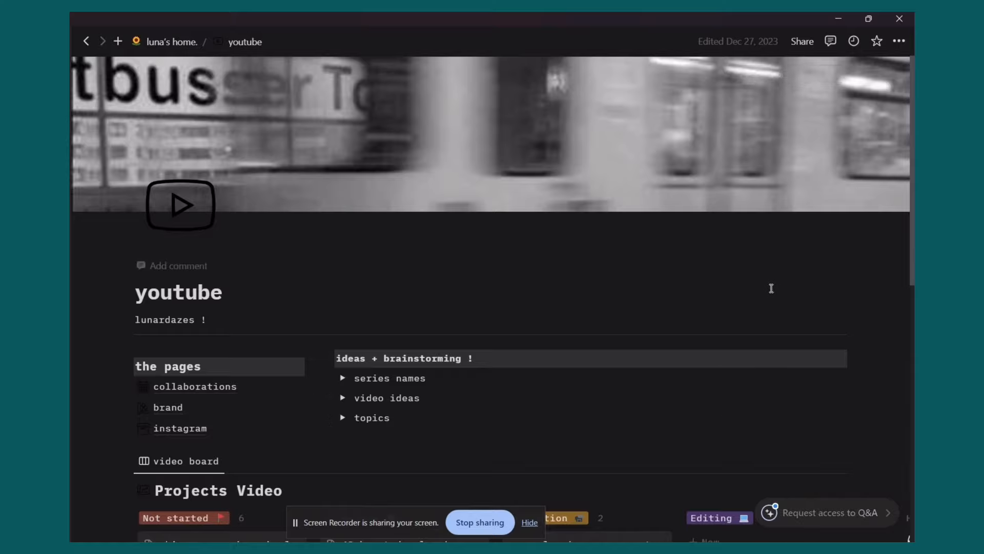
pyautogui.moveTo(195, 386)
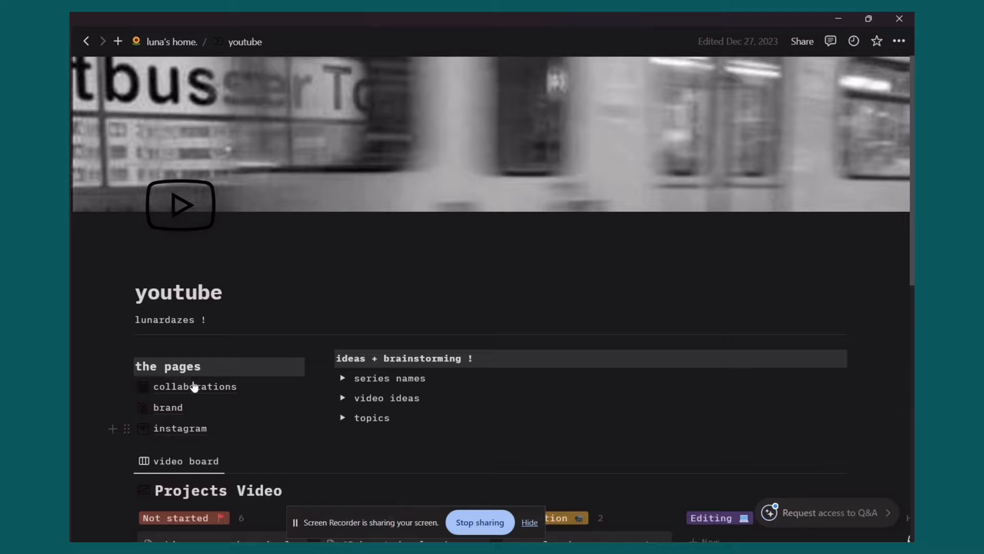
pyautogui.moveTo(466, 424)
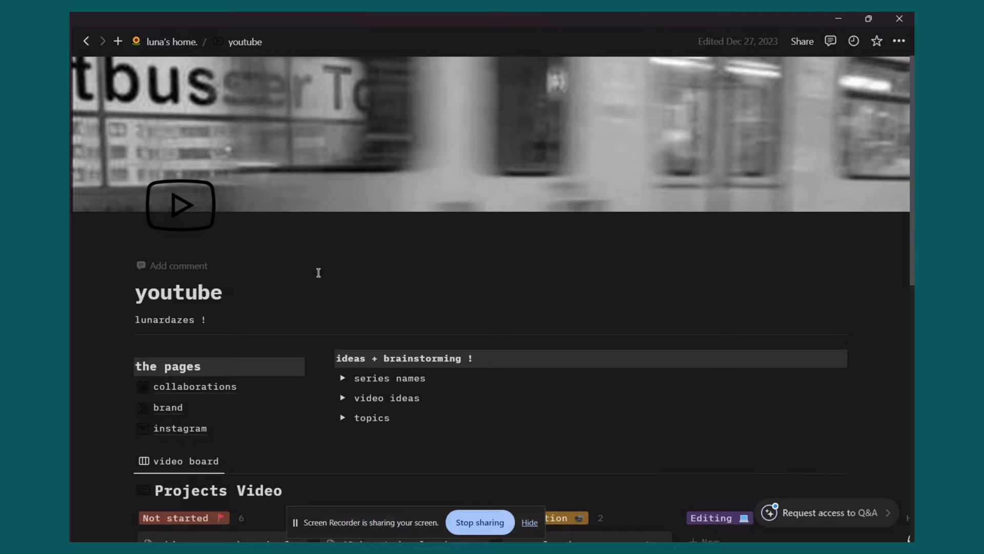
pyautogui.click(87, 42)
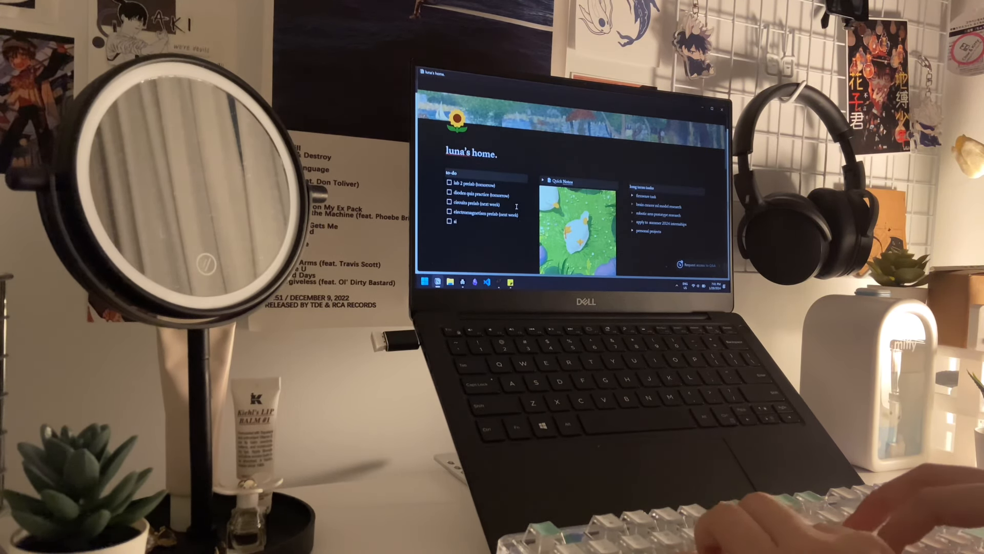
# Add 'signals final' as a new to-do item.
pyautogui.write('signals final')
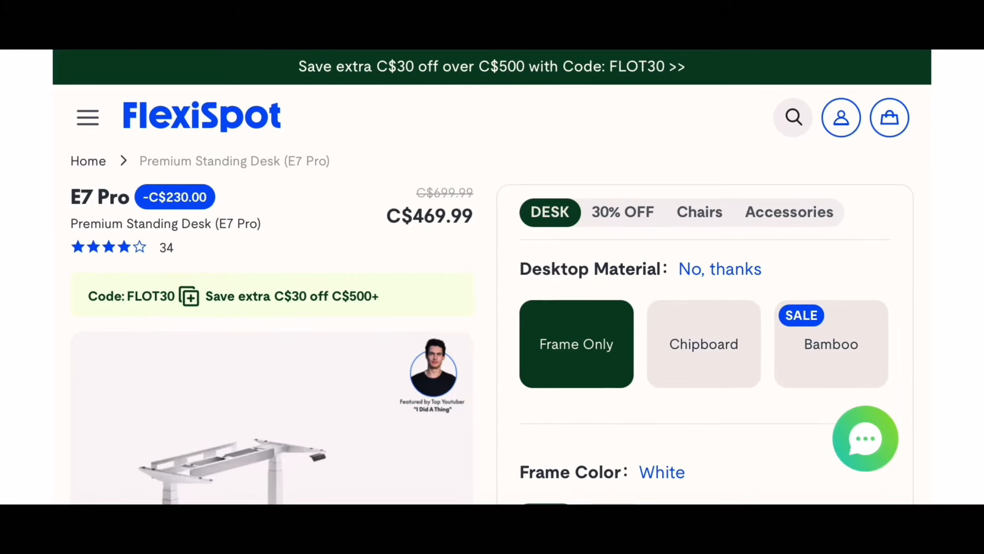
# Choose a maple chipboard top, Premier Keypad and white S07LW drawer, totaling C$723.97.
pyautogui.click(704, 344)
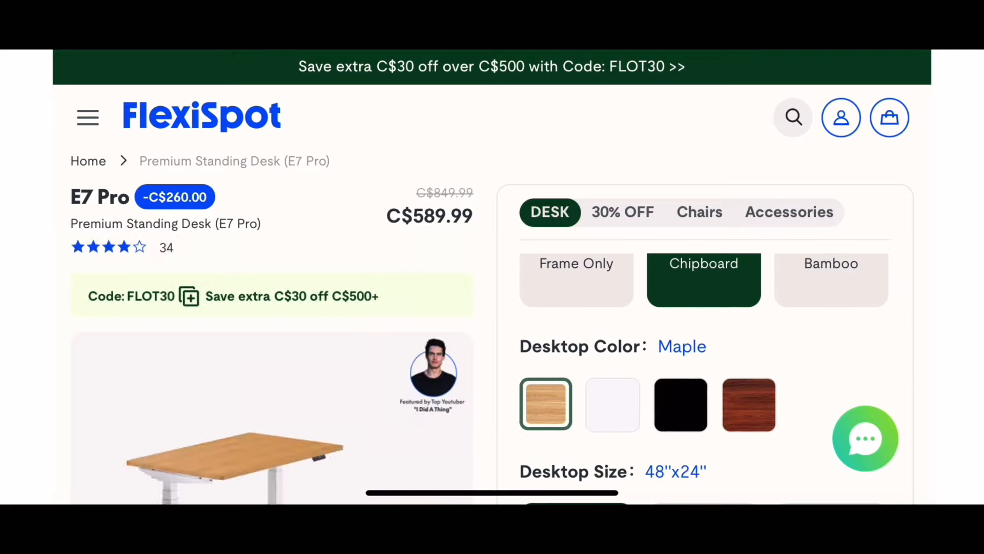
pyautogui.click(613, 405)
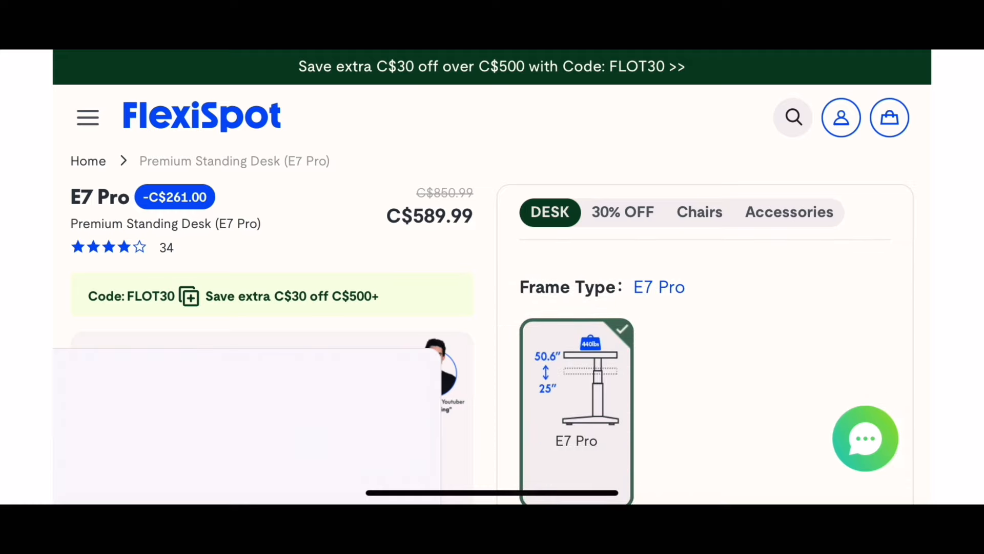
pyautogui.scroll(-3)
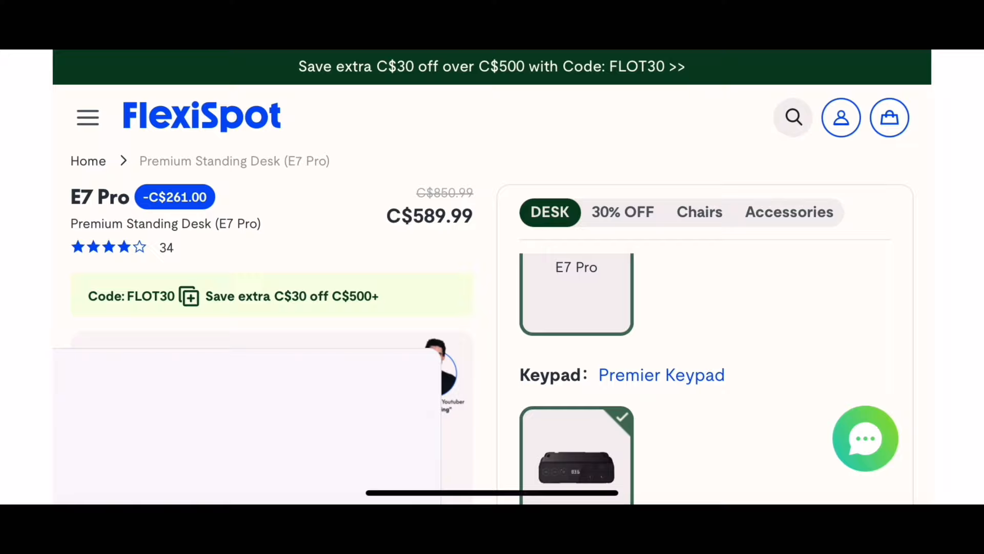
pyautogui.click(789, 212)
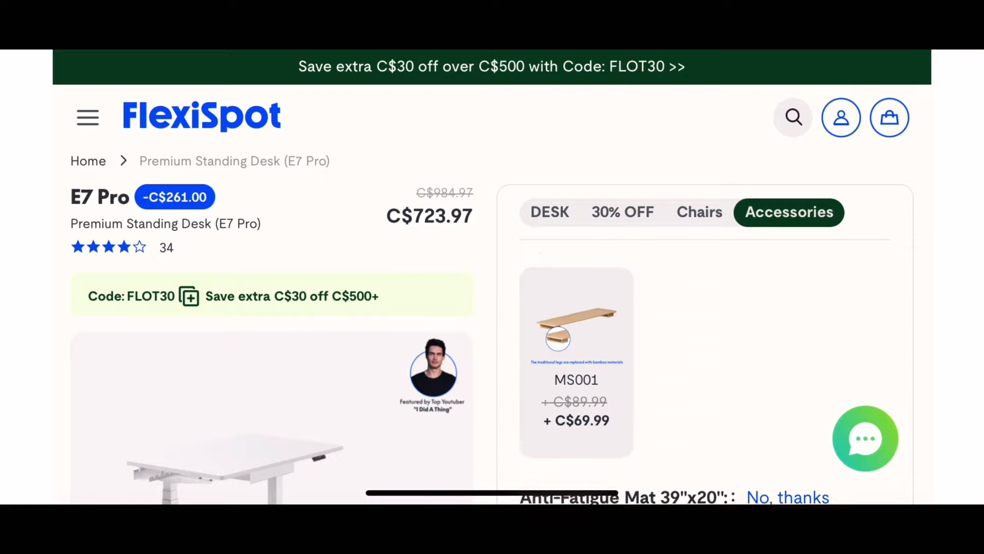
pyautogui.scroll(-3)
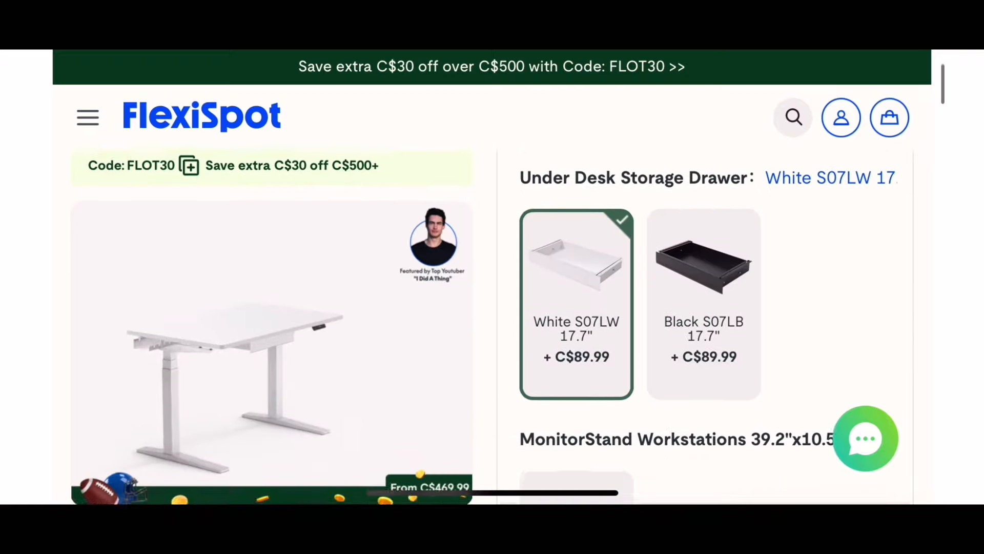